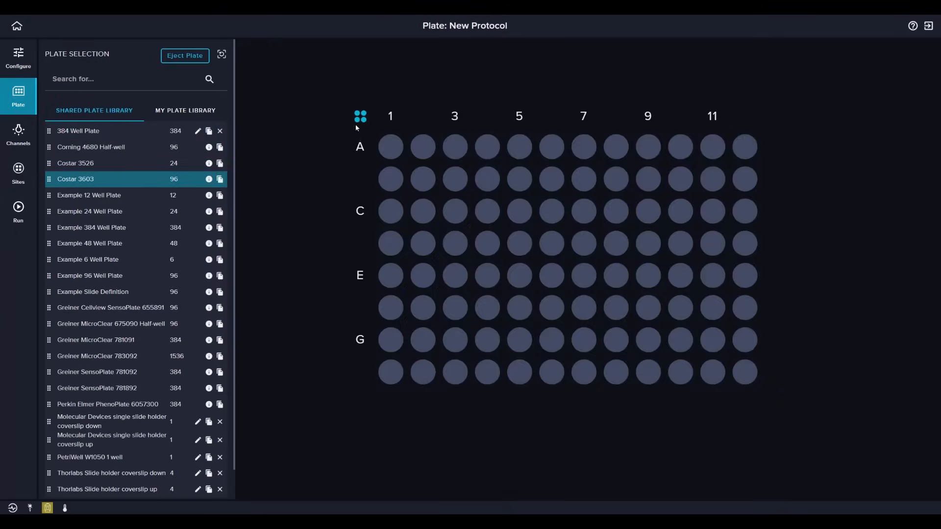
Load the Costar 3603 96-well plate map from the Shared Plate Library.
click(17, 133)
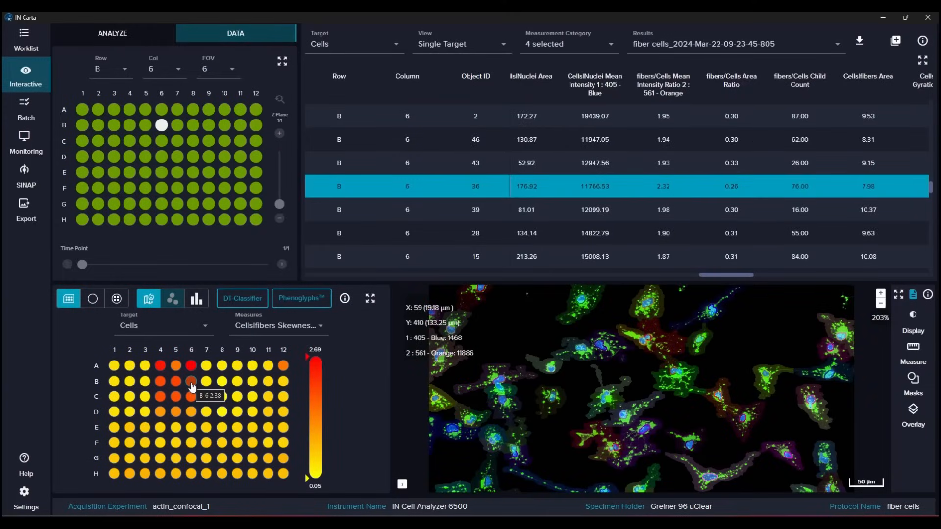
Hide the DAPI and TX RED channels so only FITC shows on the iPSC neuron image.
click(191, 396)
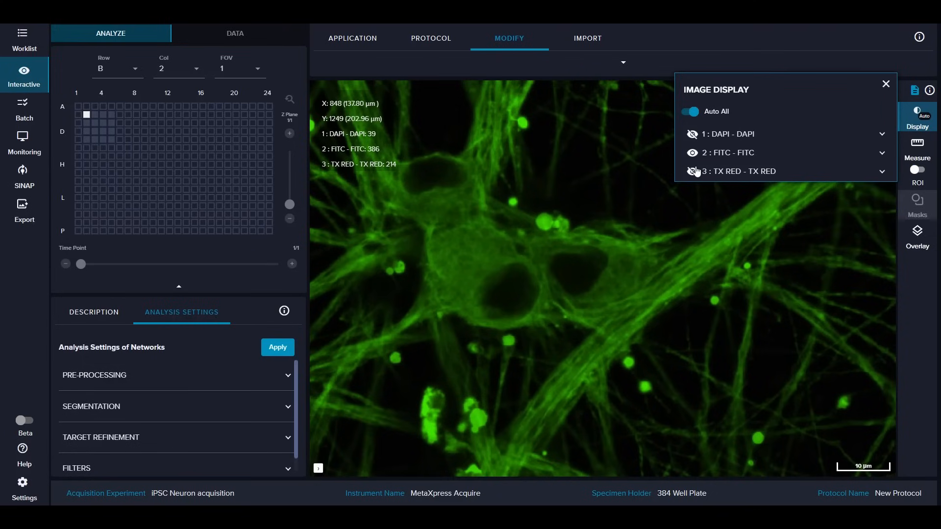
click(692, 170)
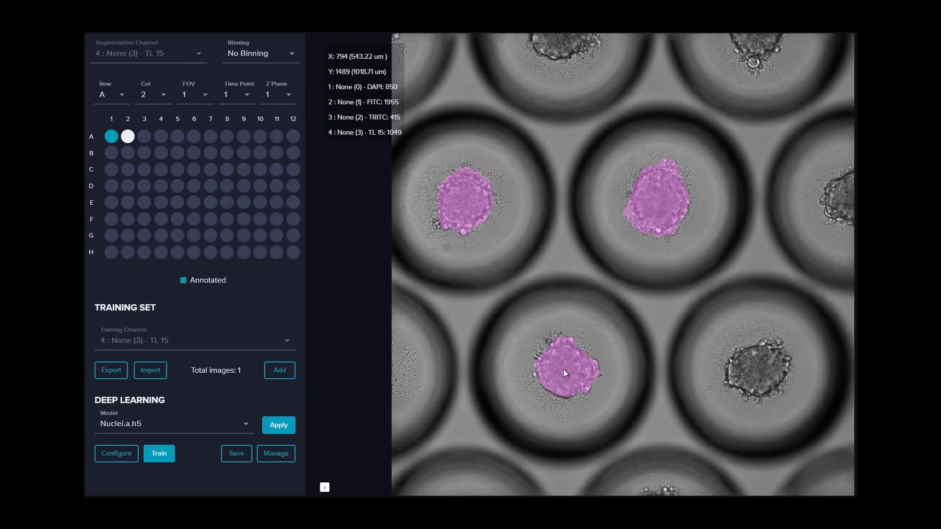
Annotate spheroids in the brightfield image and add it to the deep-learning training set.
click(279, 371)
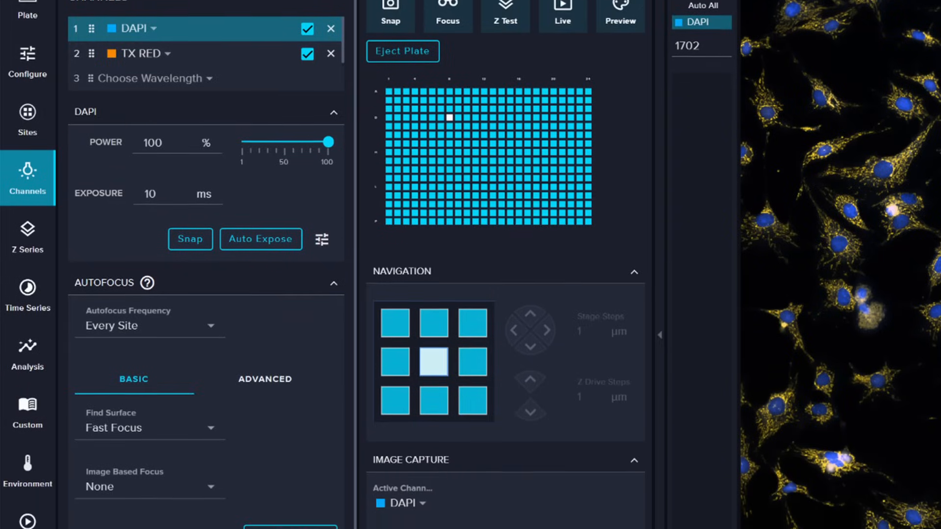
scroll(down, 3)
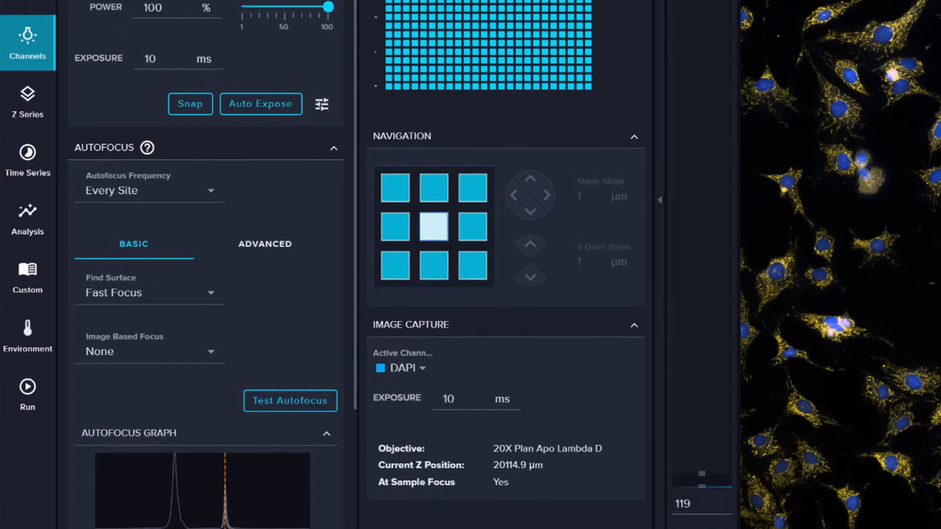